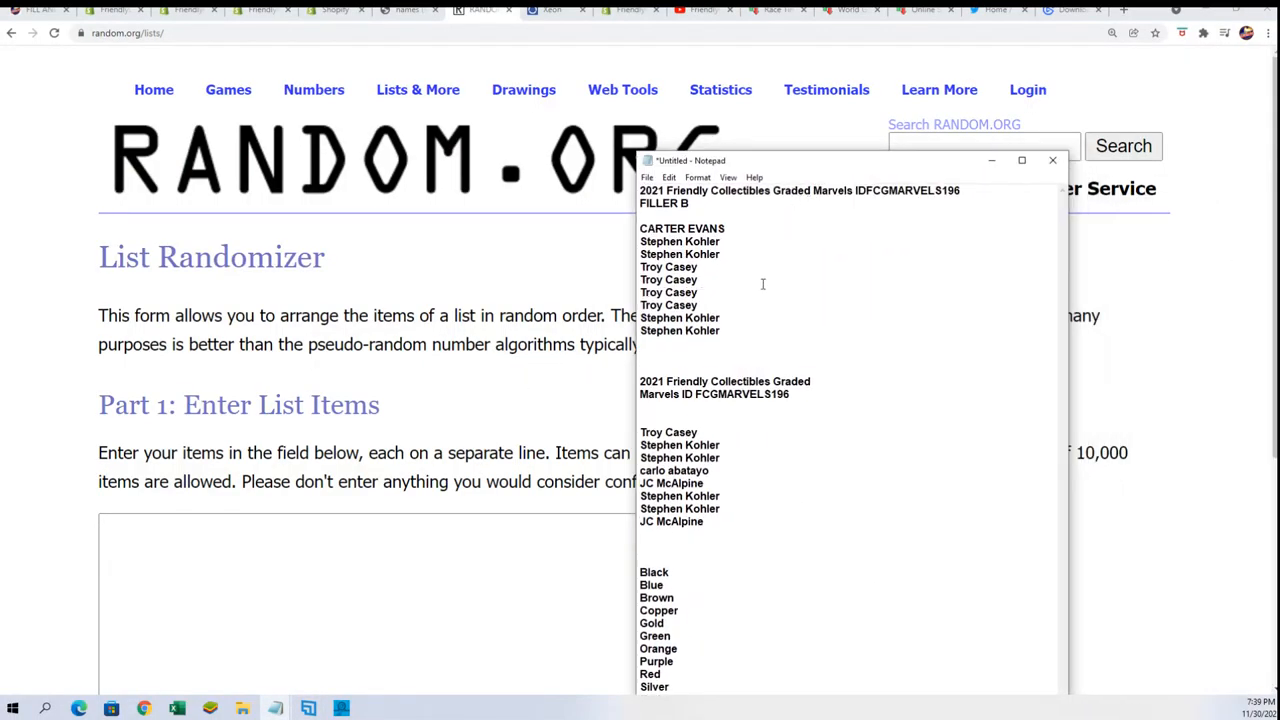
- Copy the nine owner names from the notes and reshuffle them several times with Randomize and Again!
right_click(680, 280)
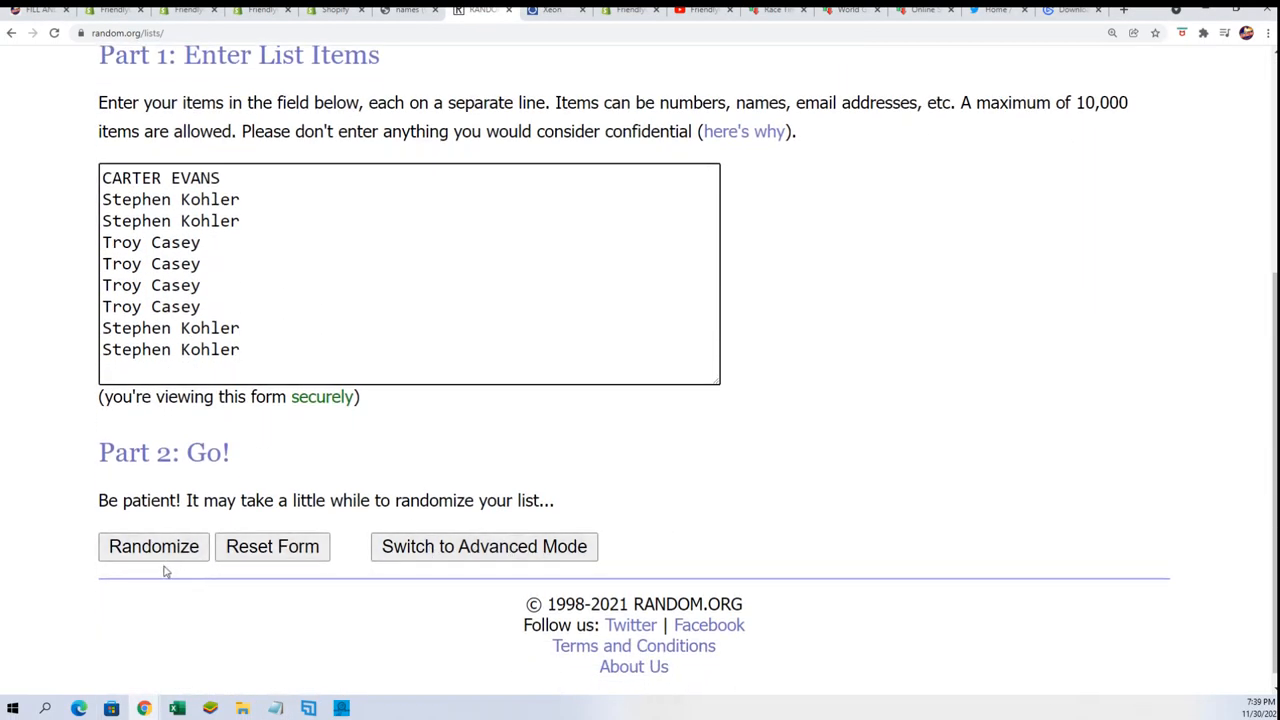
left_click(152, 546)
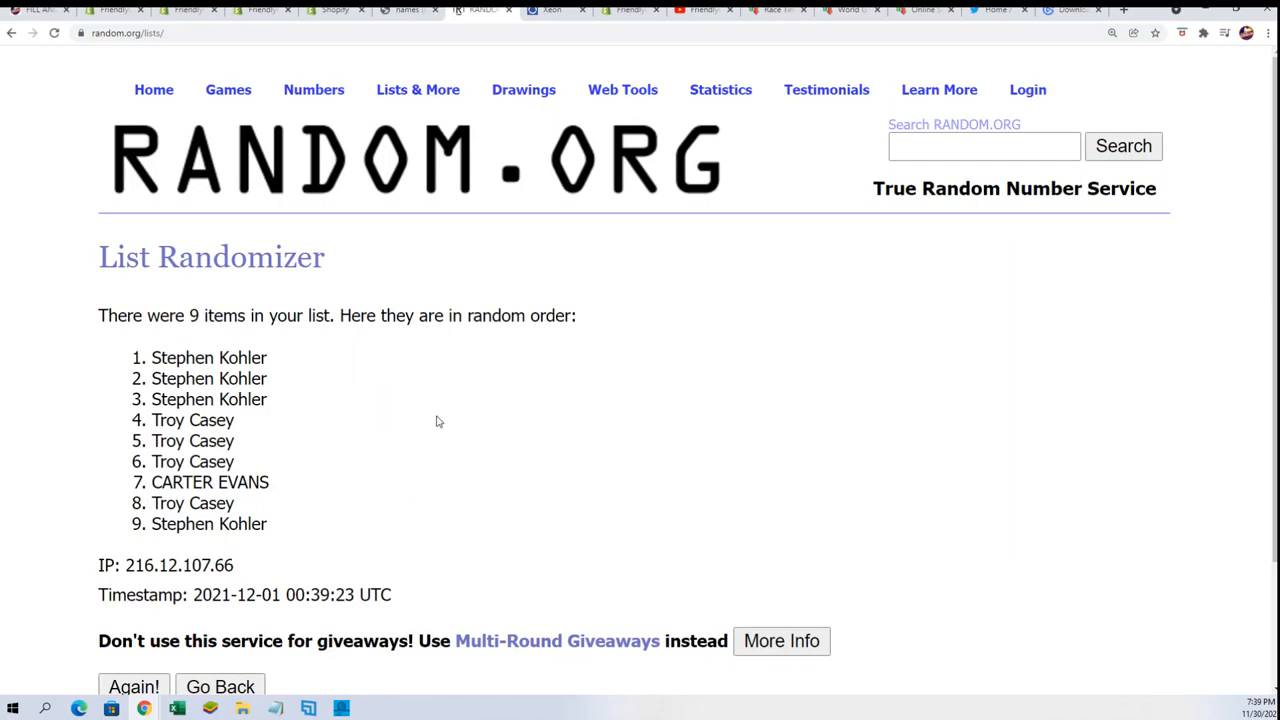
left_click(128, 684)
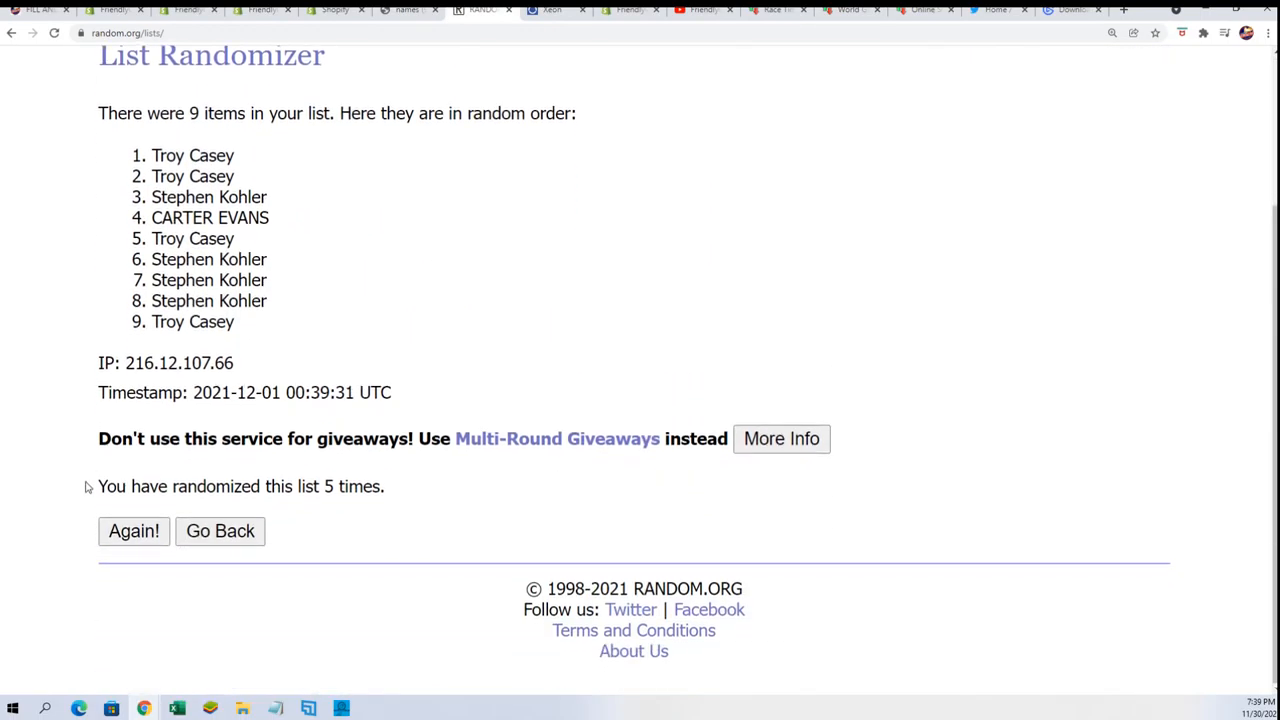
left_click(132, 532)
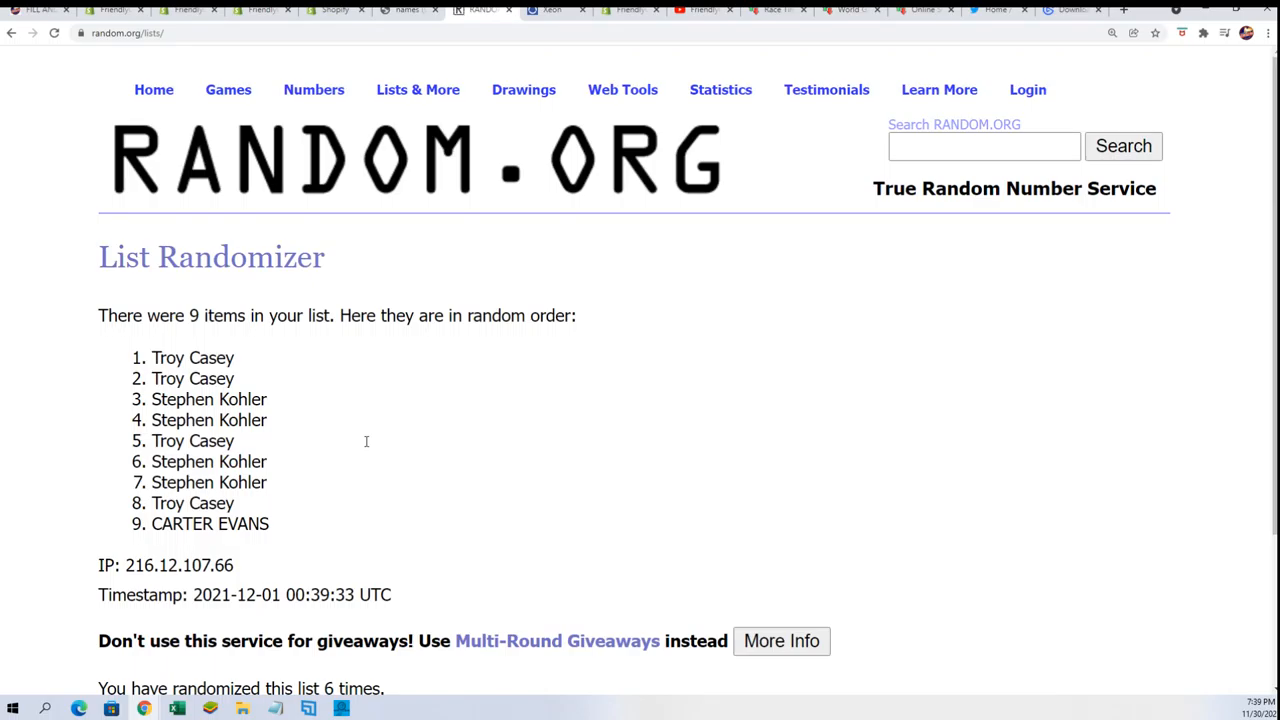
scroll("down", 3)
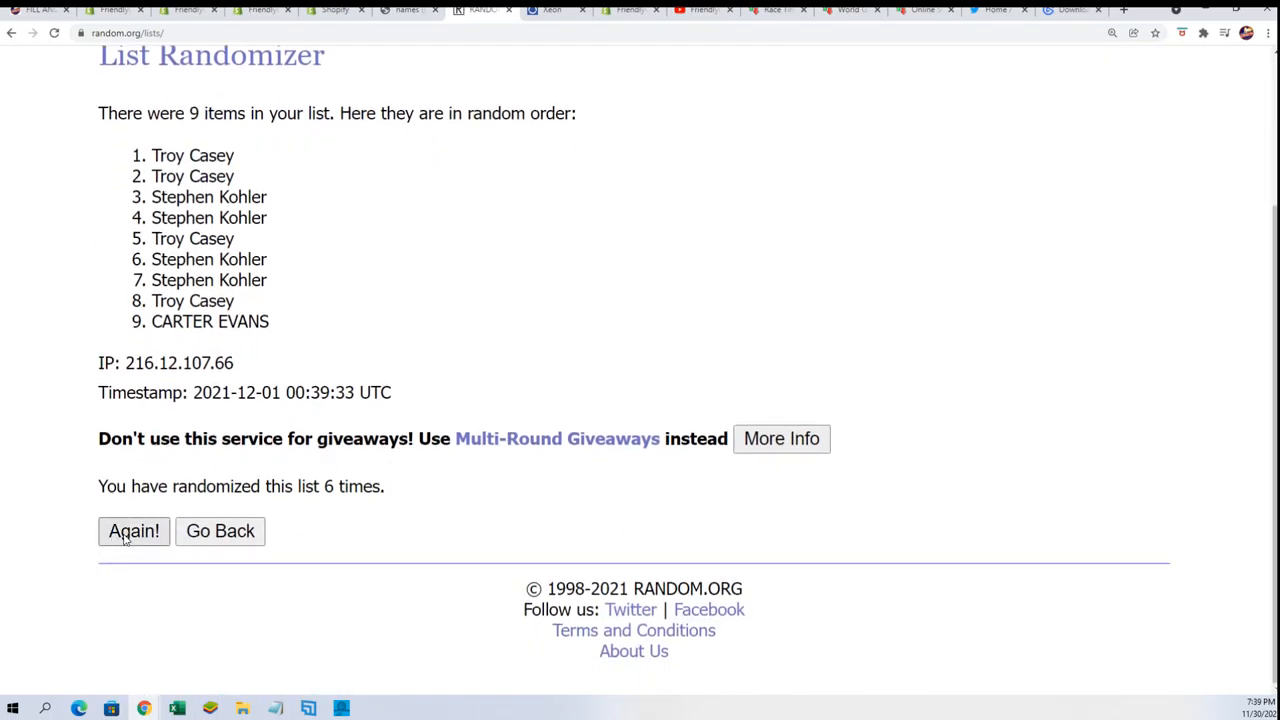
left_click(134, 532)
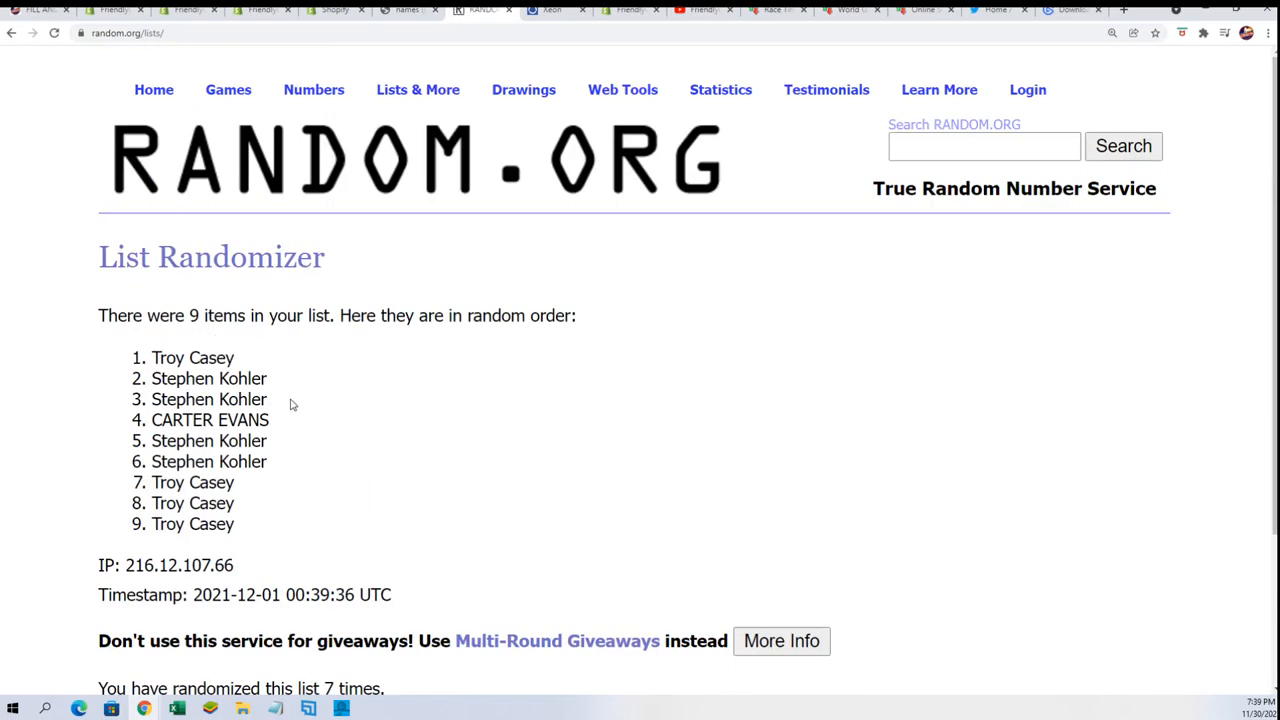
left_click_drag(152, 356, 268, 420)
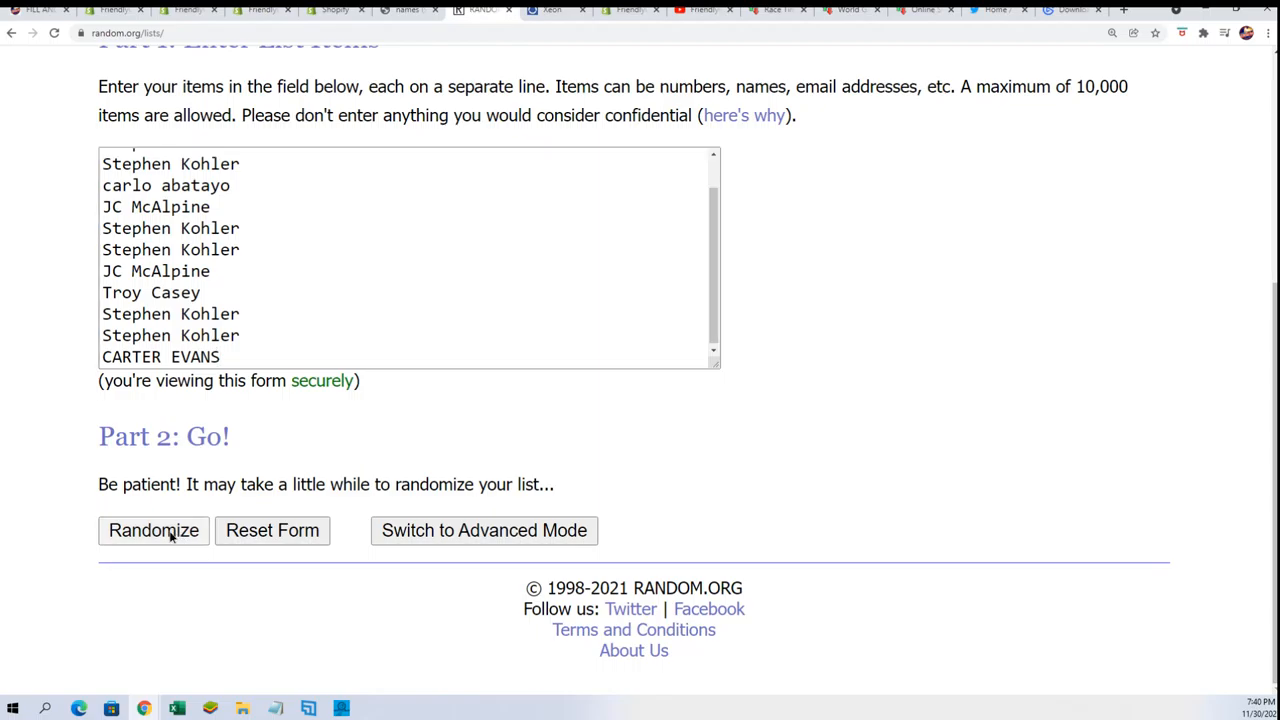
left_click(152, 530)
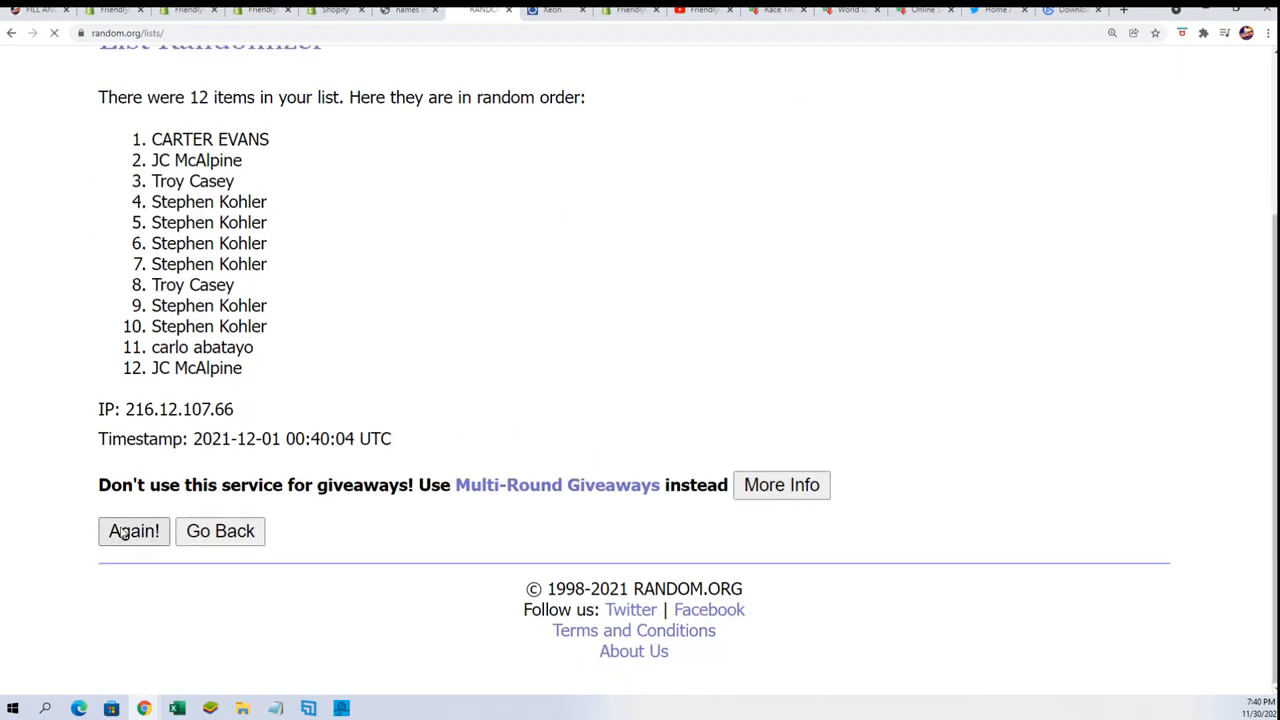
left_click(132, 532)
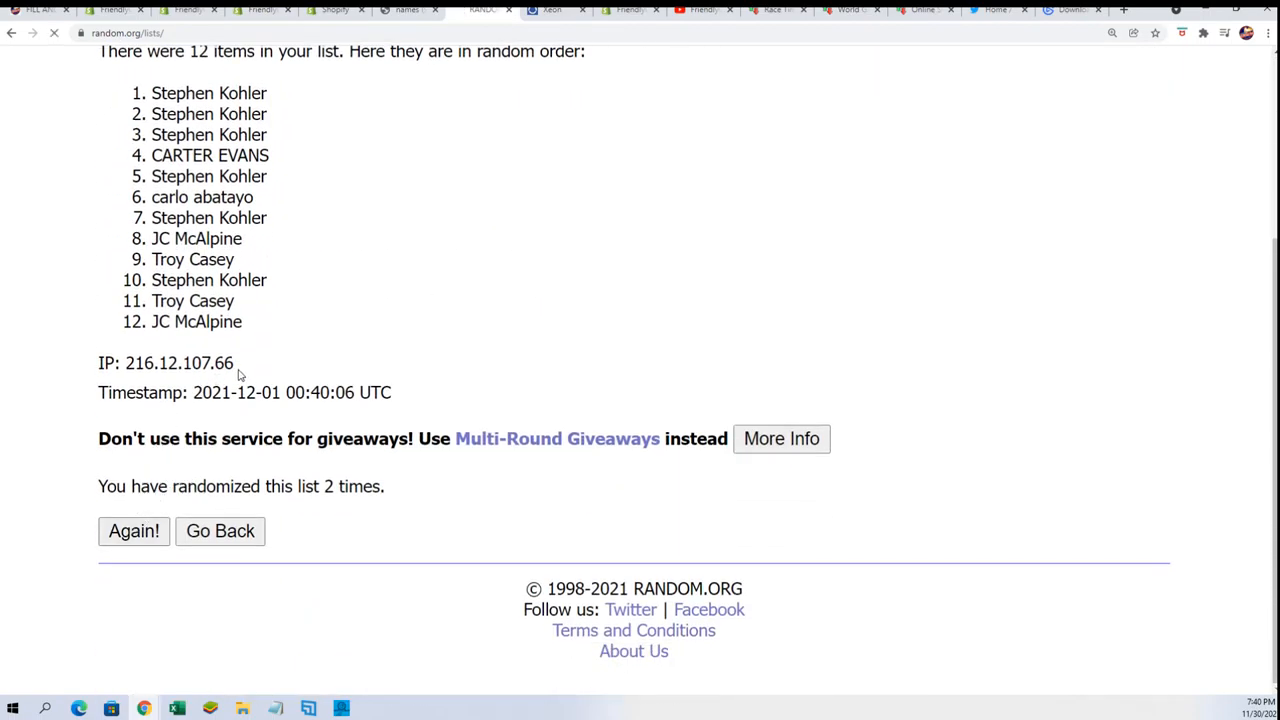
left_click(134, 532)
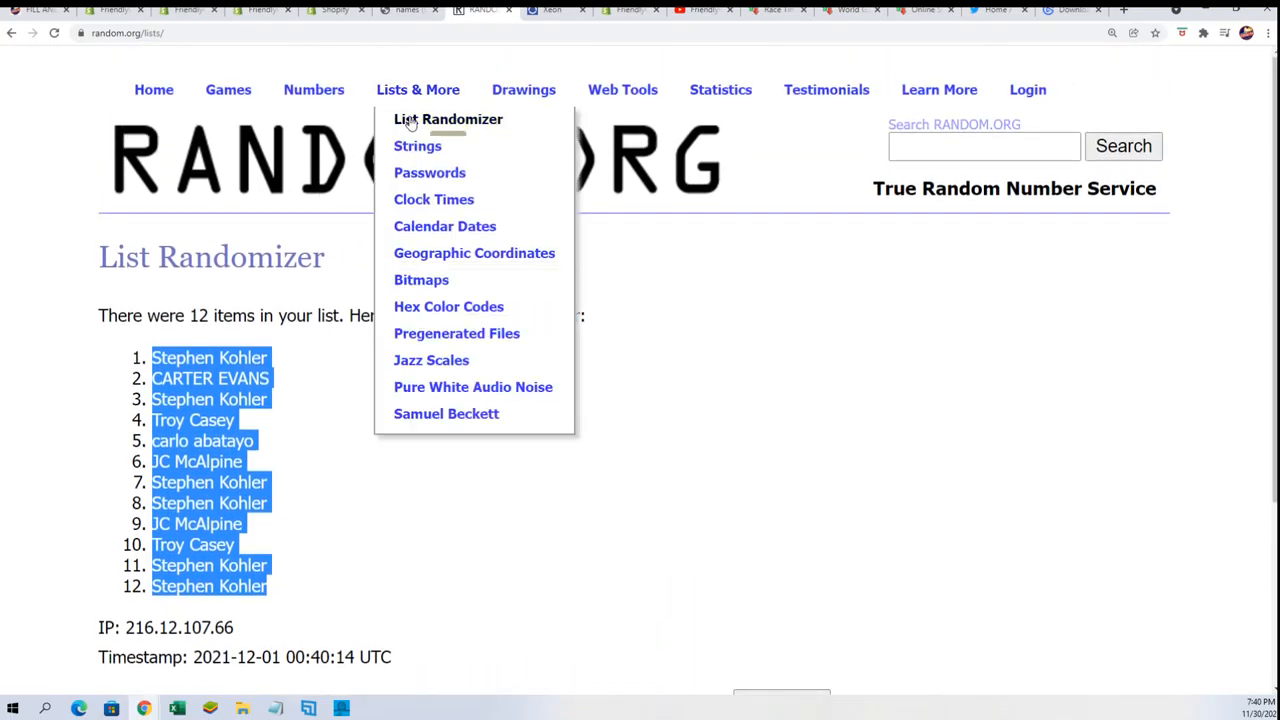
- Start a fresh List Randomizer and reshuffle the twelve colours until Teal, Silver, Gold lead
left_click(444, 120)
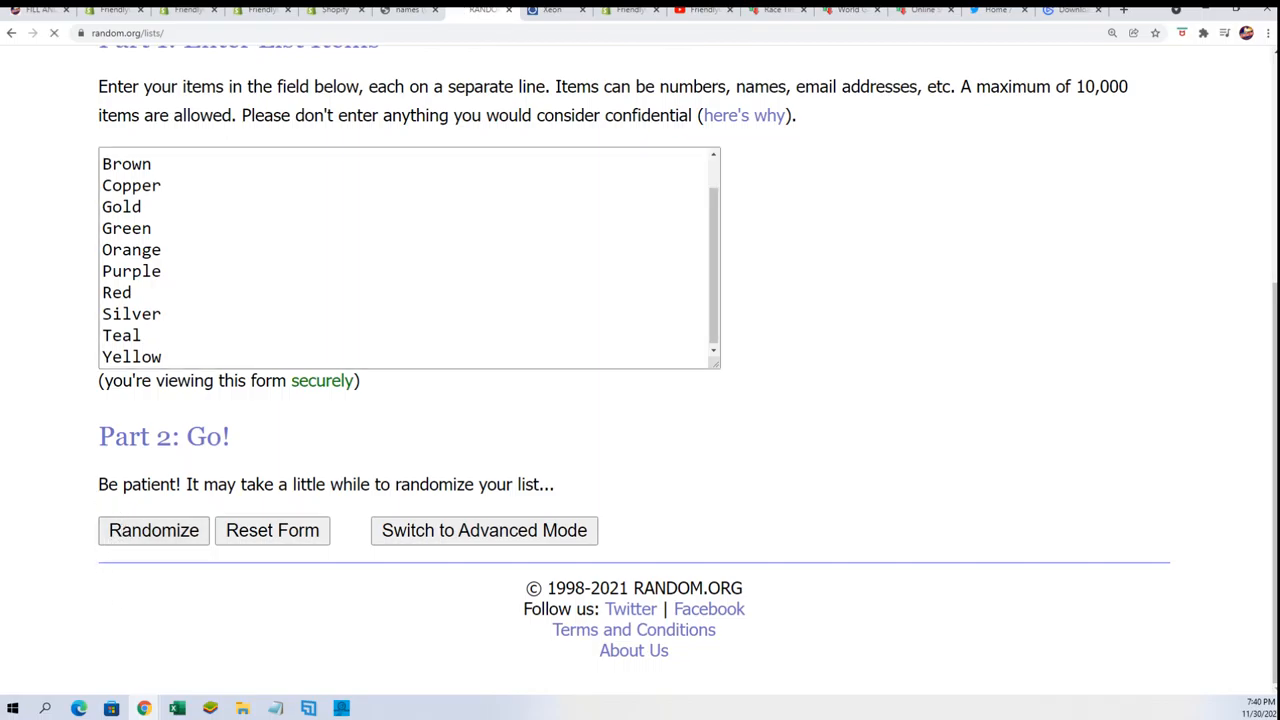
left_click(152, 530)
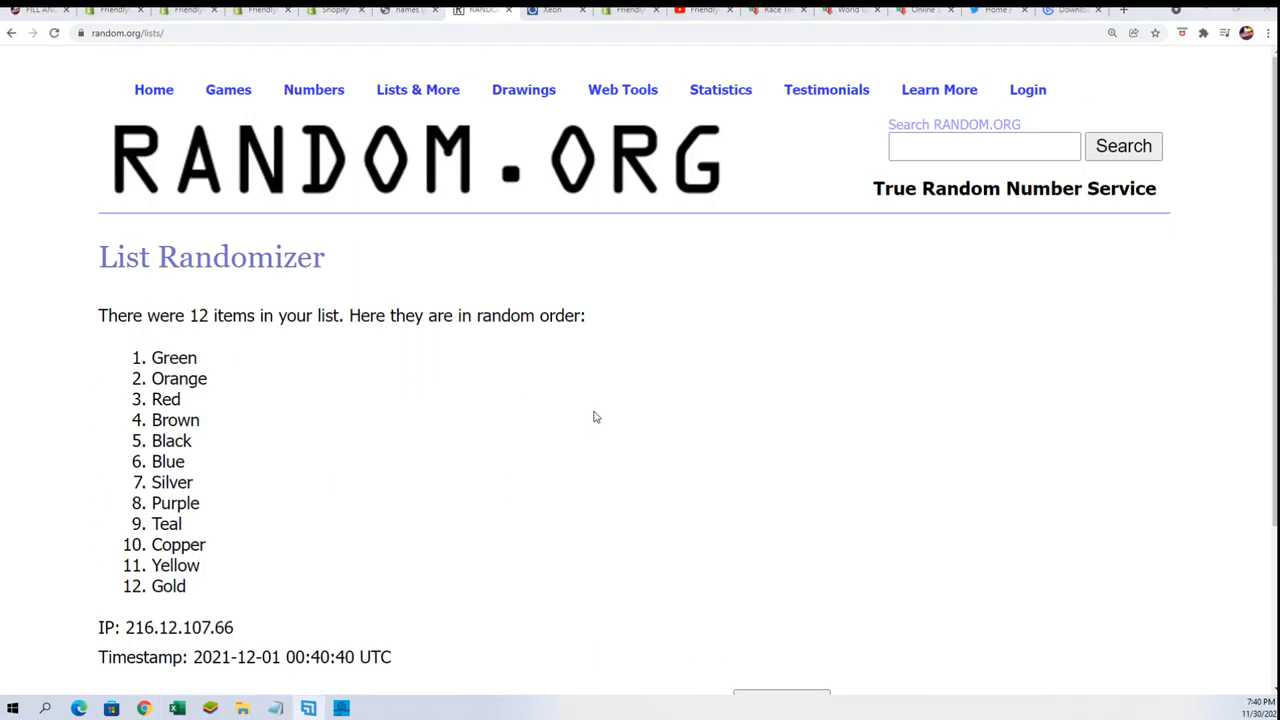
scroll("down", 3)
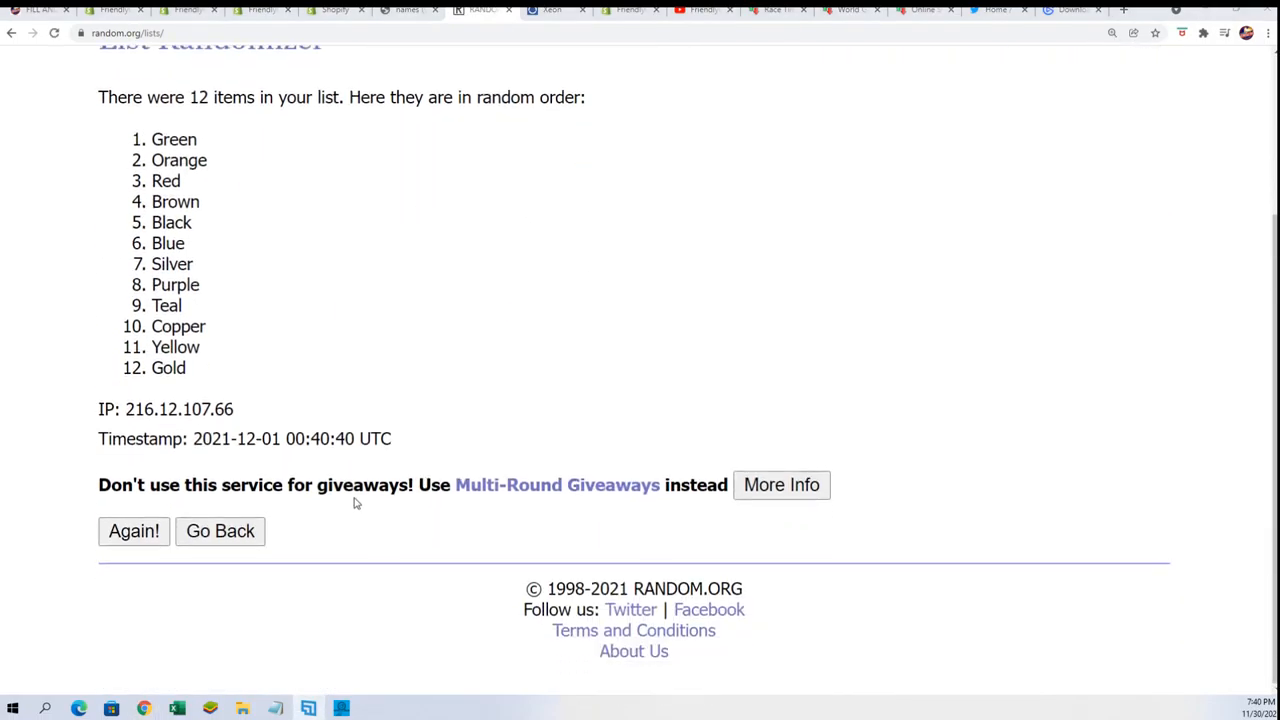
left_click(132, 532)
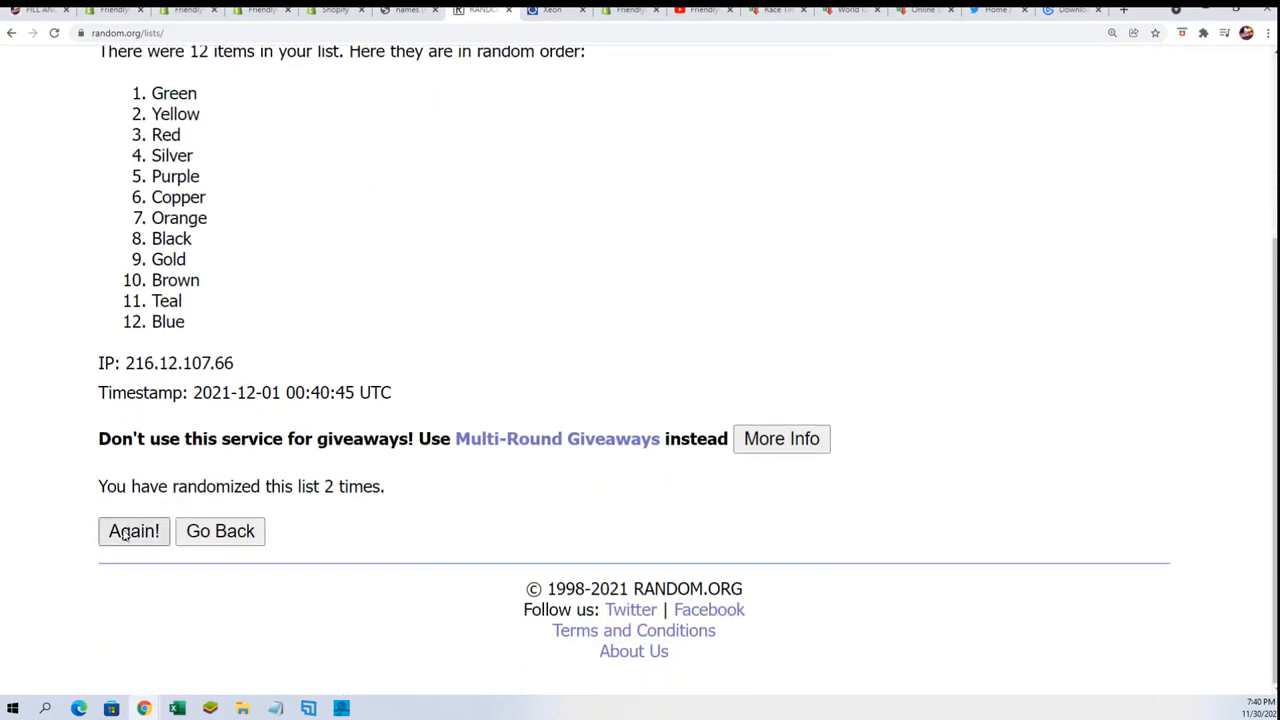
left_click(132, 532)
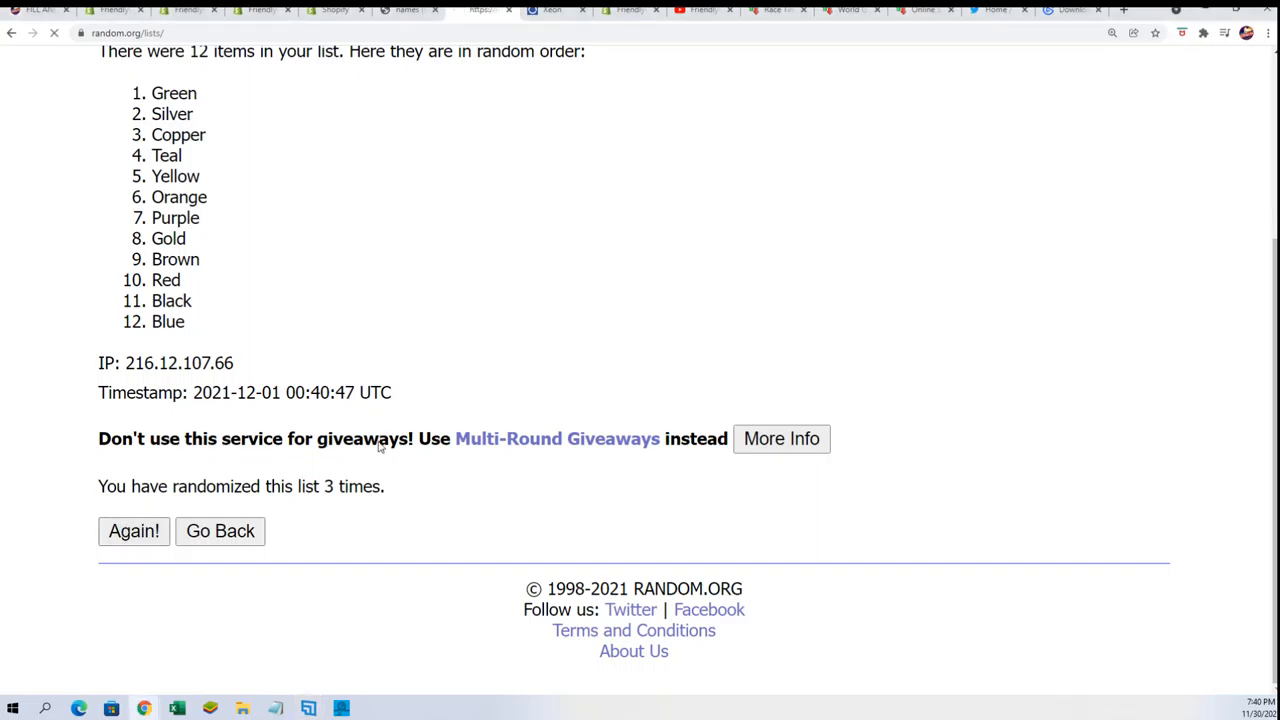
left_click(132, 532)
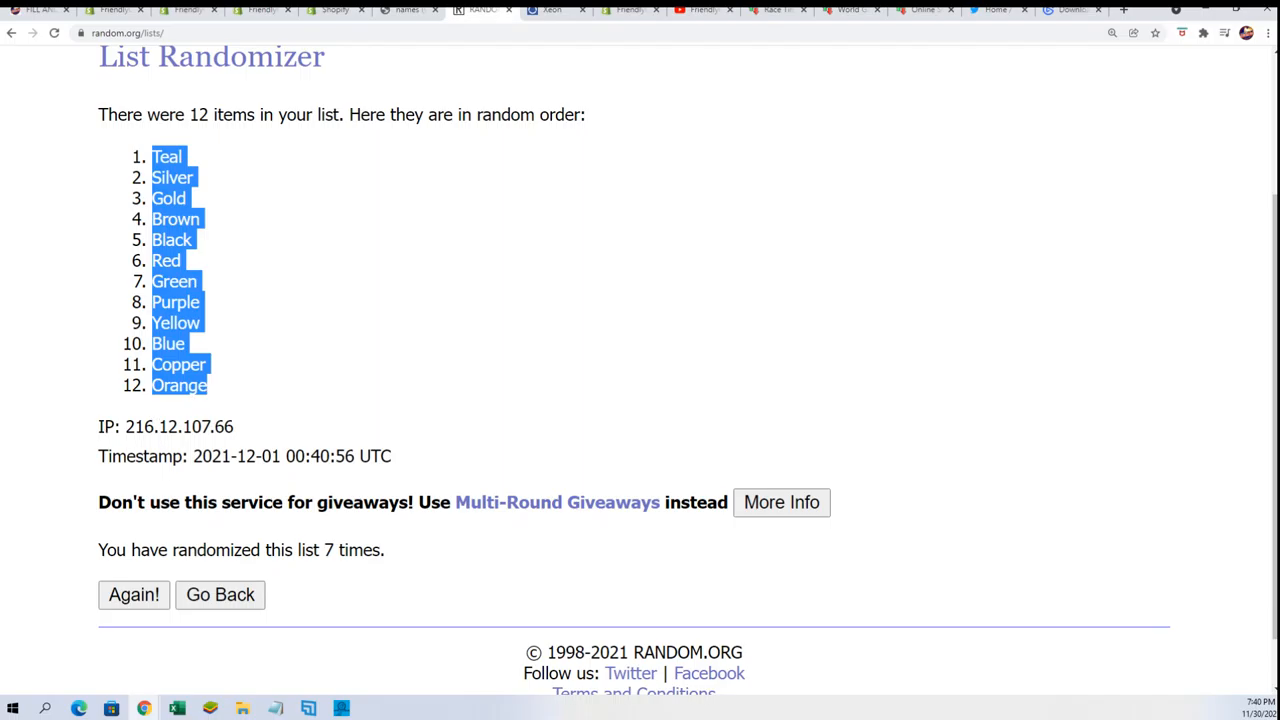
- Paste the shuffled colours into cell B2 of the owners sheet as plain Text via Paste Special
left_click(172, 704)
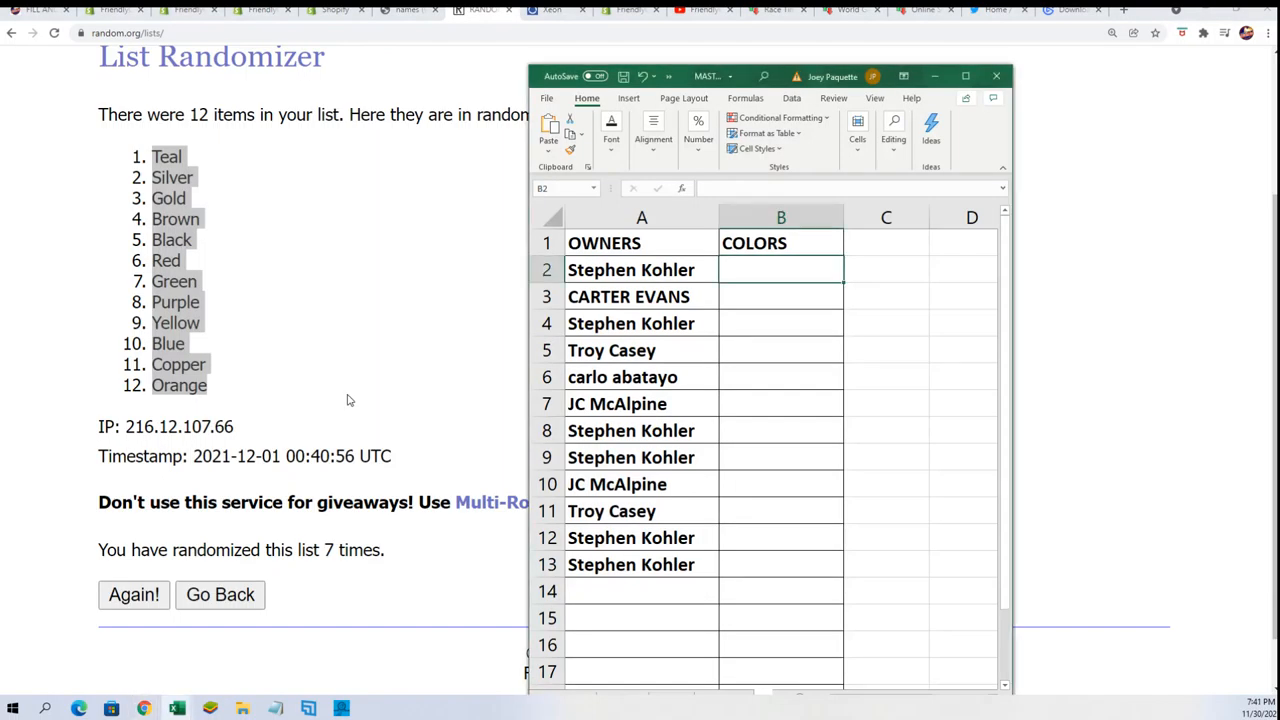
right_click(780, 268)
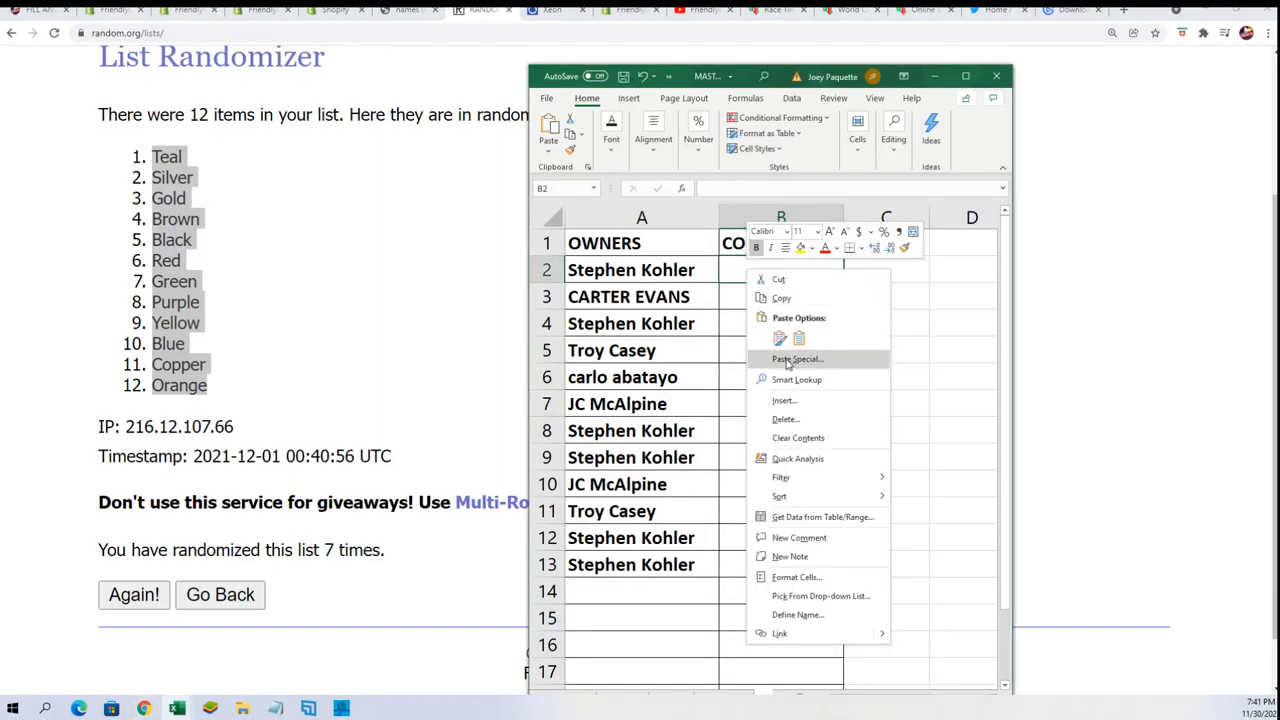
left_click(796, 358)
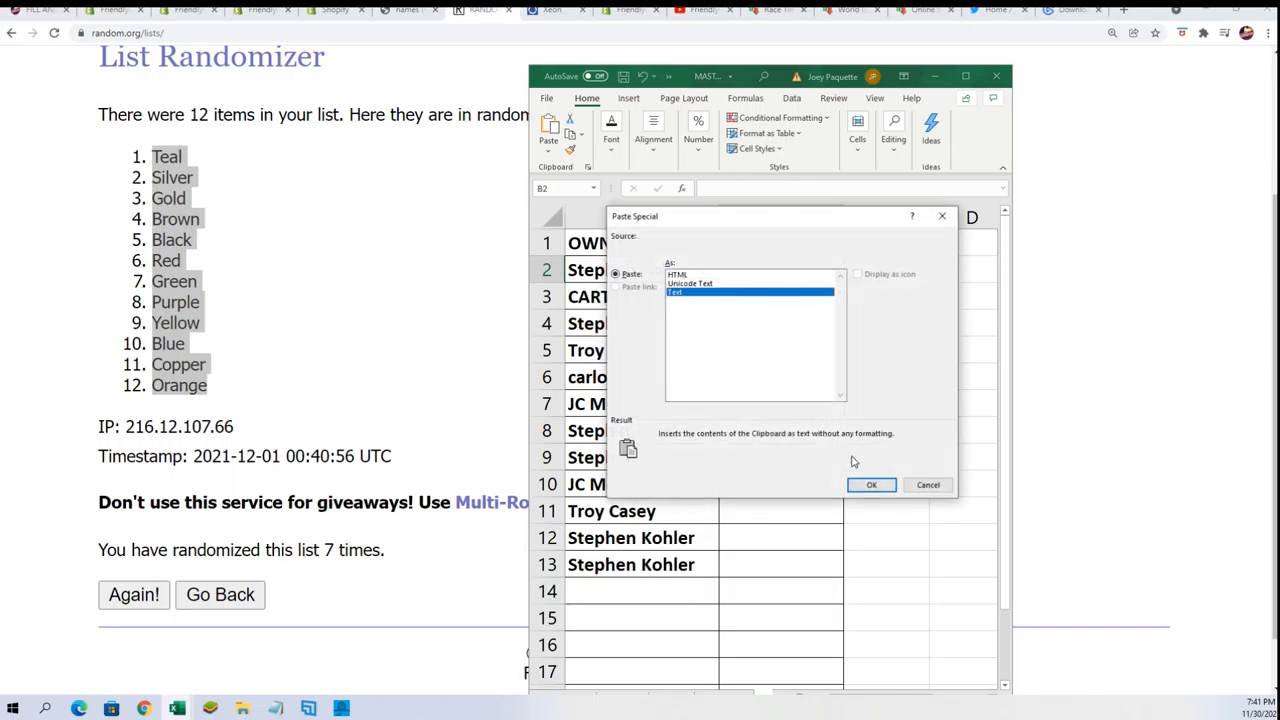
left_click(872, 486)
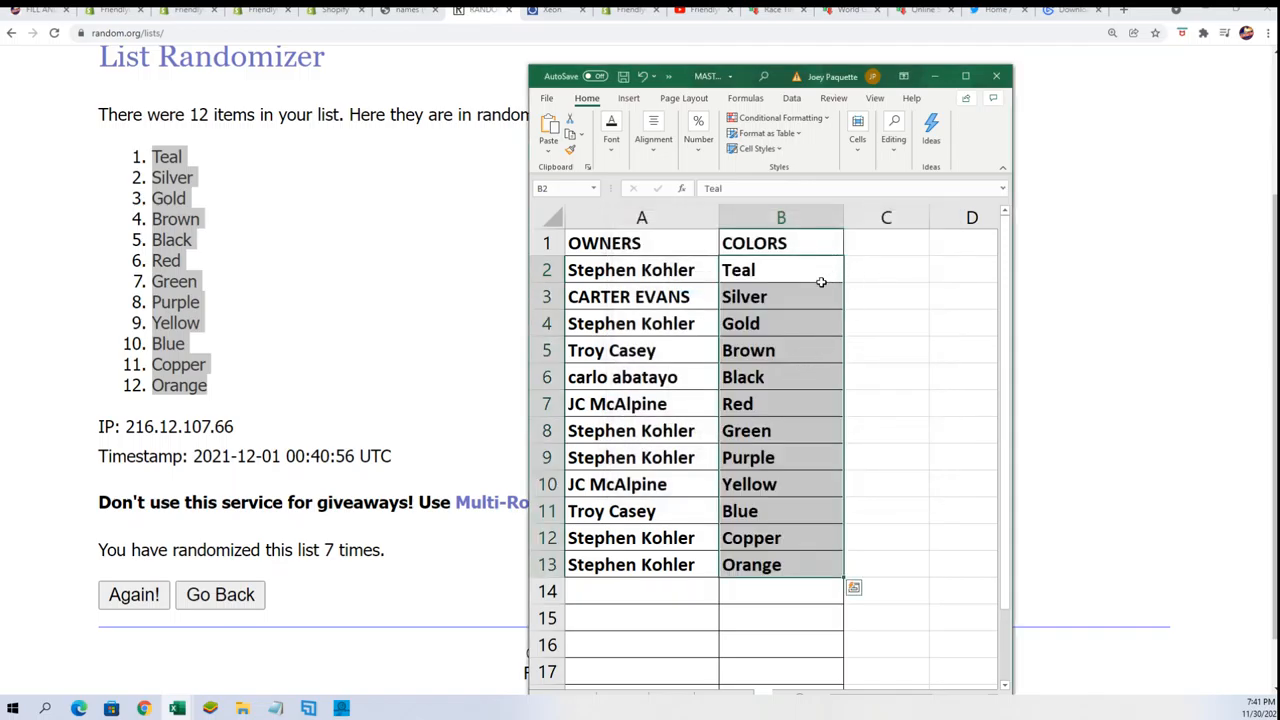